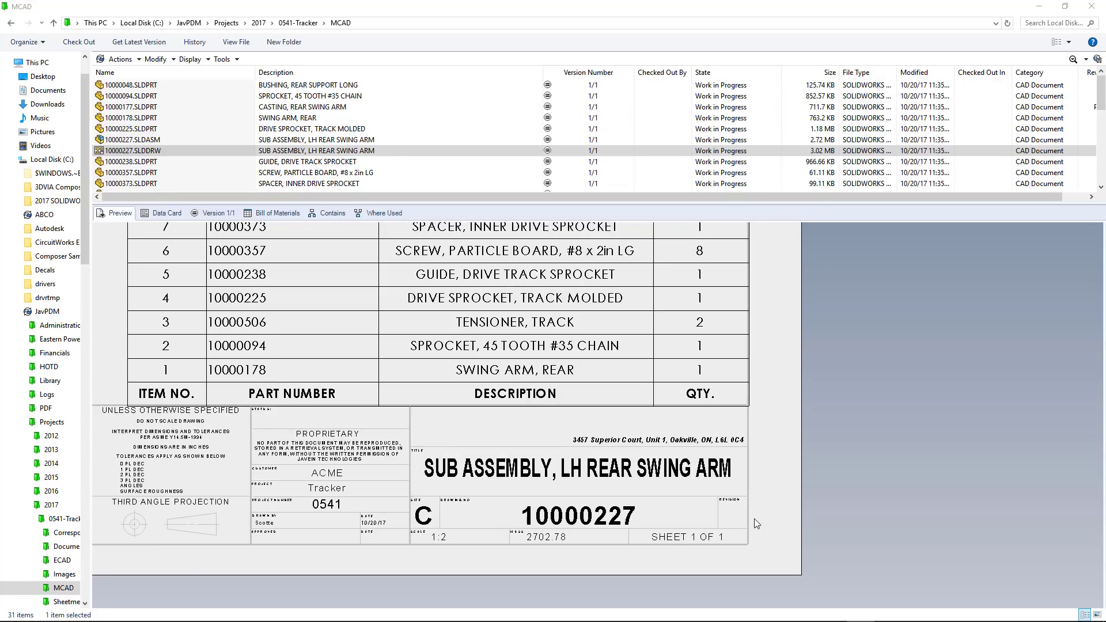
pyautogui.moveTo(434, 320)
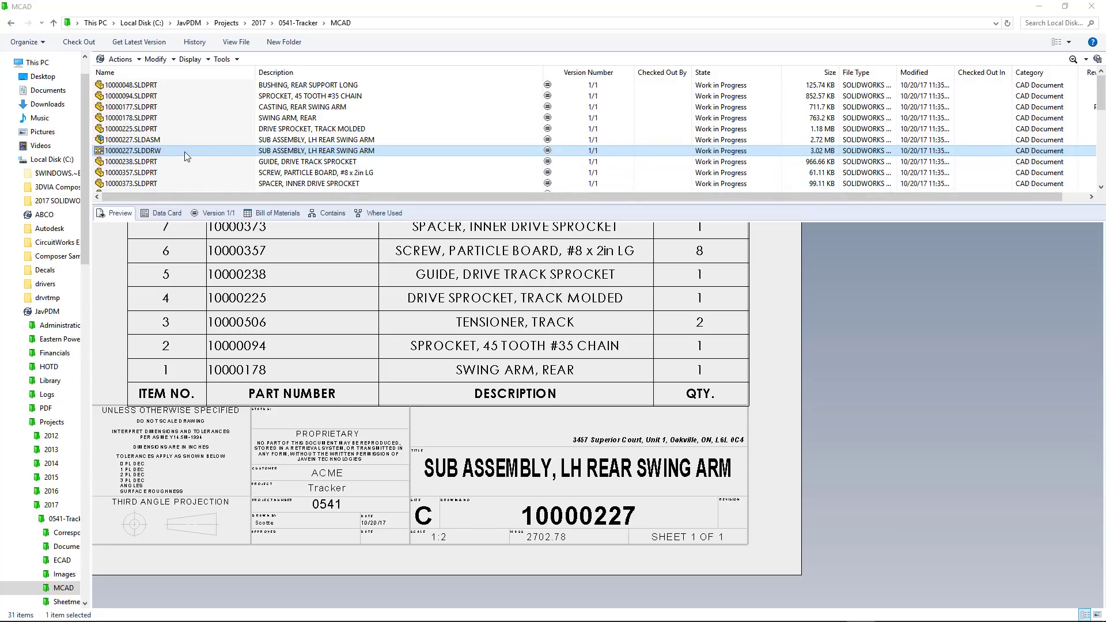
# - Start the Submit For Approval state change on drawing 10000227.SLDDRW
pyautogui.rightClick(133, 149)
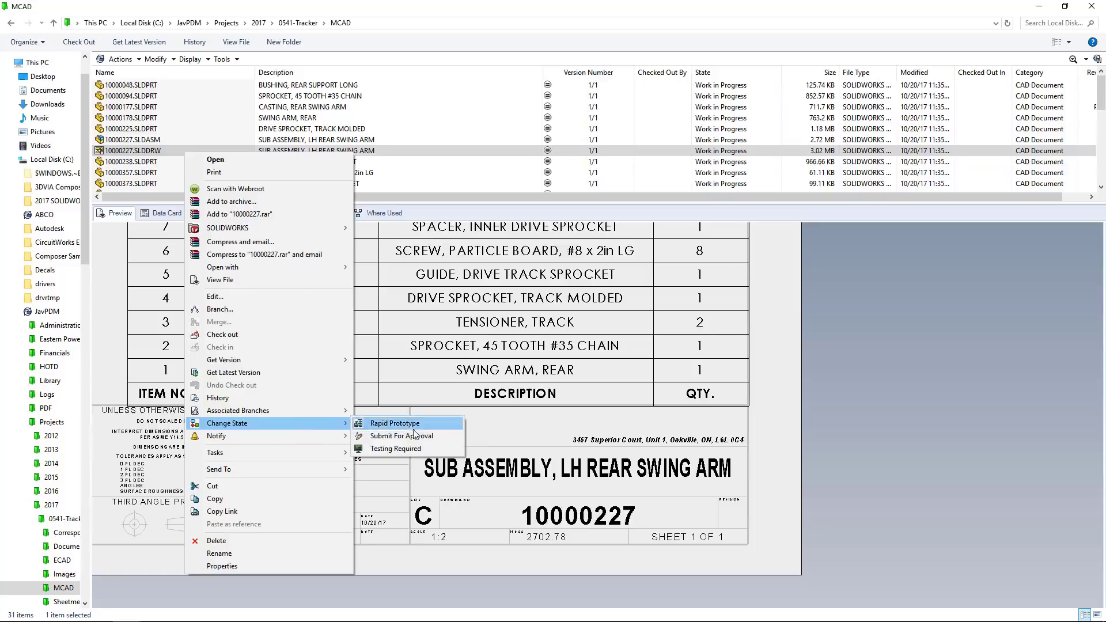
pyautogui.click(401, 436)
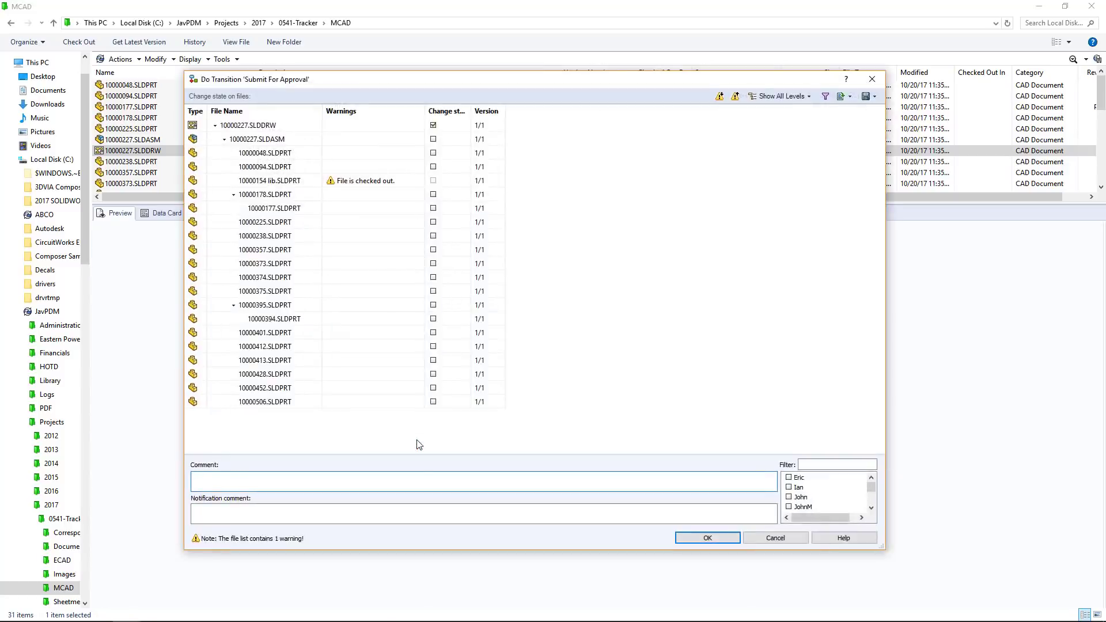
# - Enter 'Please Approve' as the transition comment and confirm, moving the drawing to Waiting Approval
pyautogui.write('Please Approve')
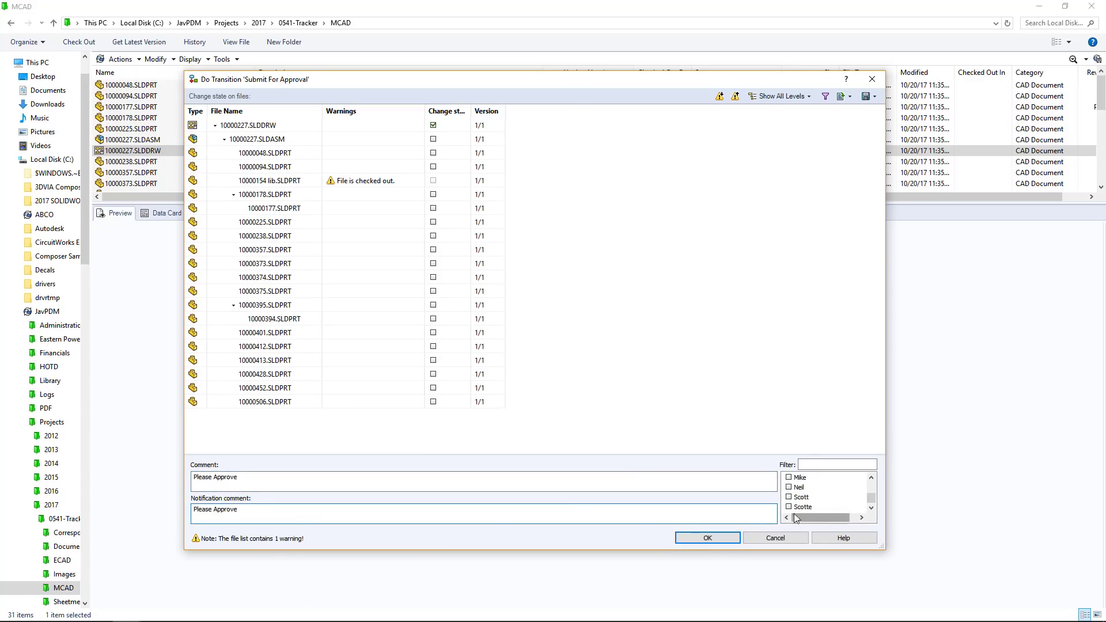
pyautogui.click(707, 537)
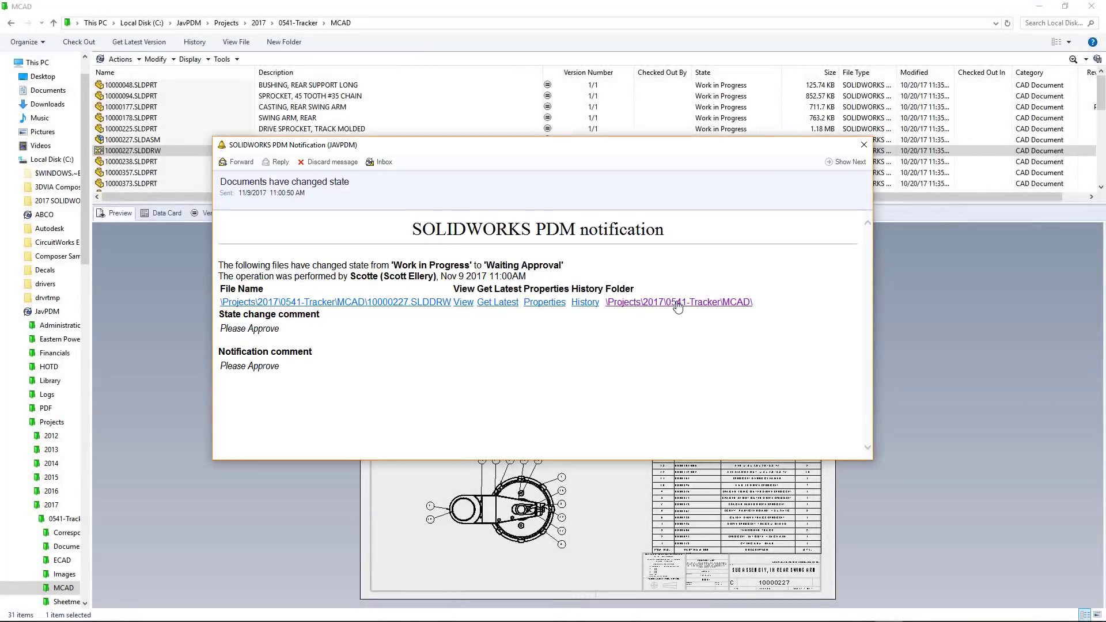
# - Dismiss the state-change notification so the vault shows 10000227 in Waiting Approval
pyautogui.click(865, 145)
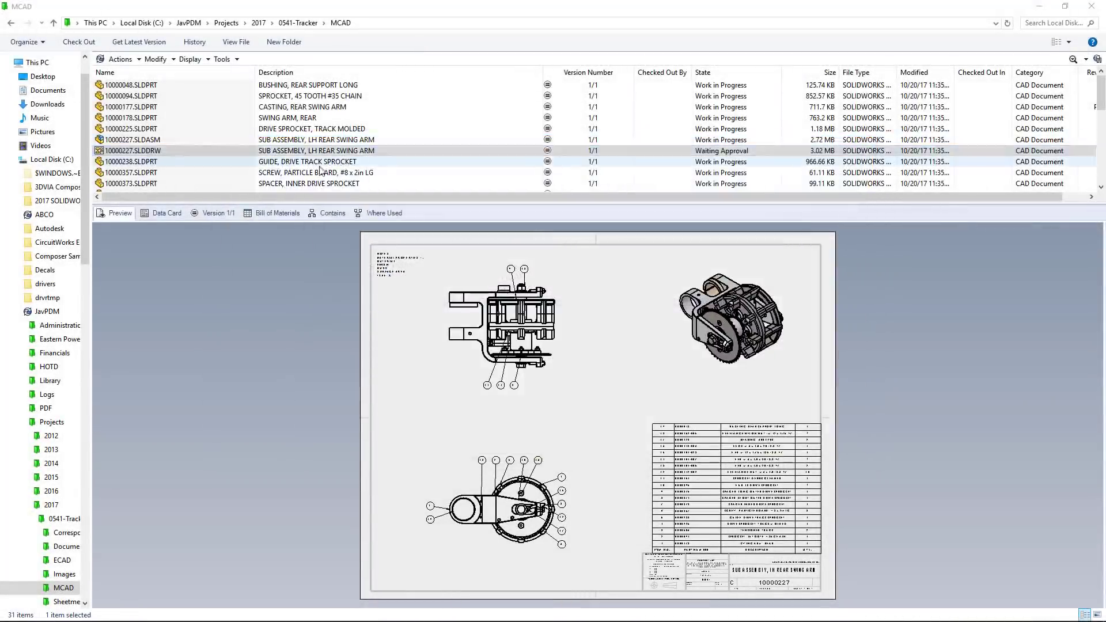
# - Run the Approve state change on drawing 10000227 with the comment 'Approved'
pyautogui.rightClick(131, 150)
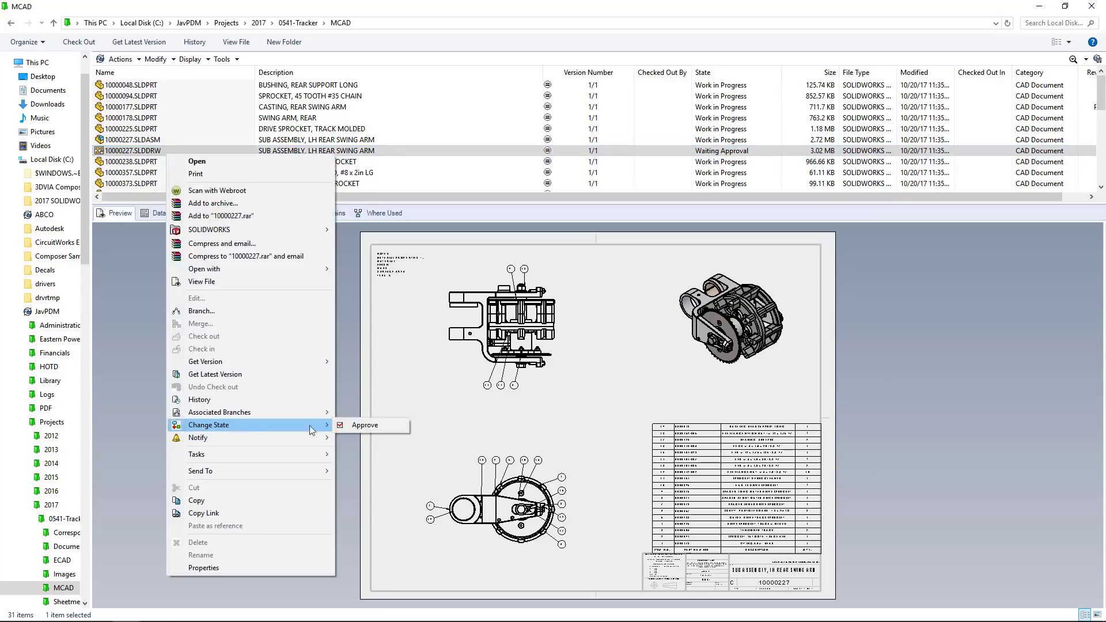
pyautogui.click(363, 424)
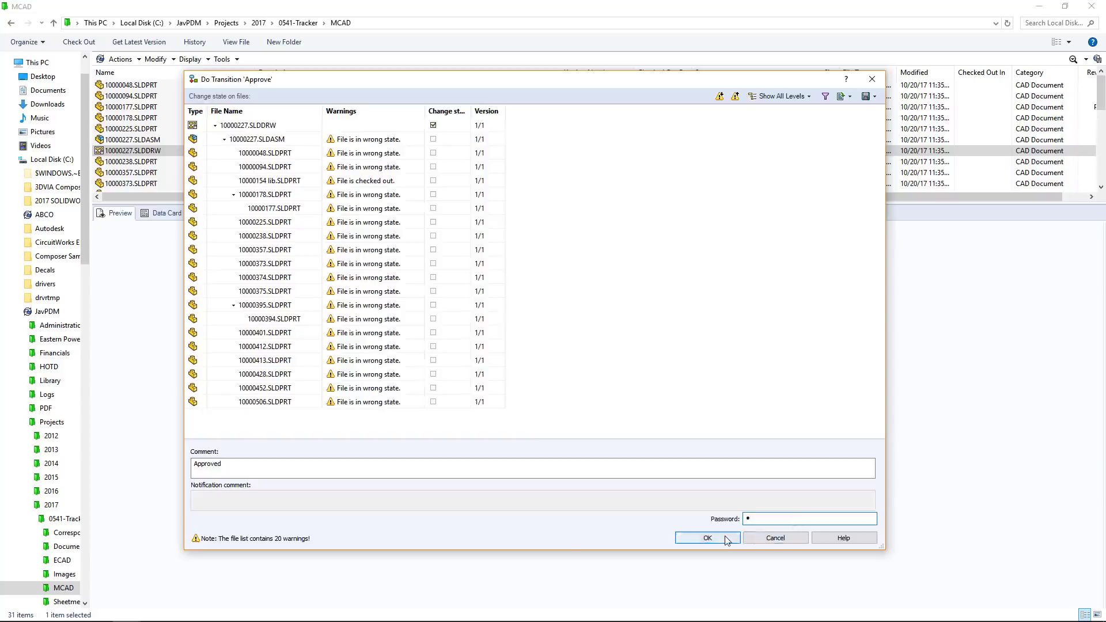
pyautogui.click(708, 537)
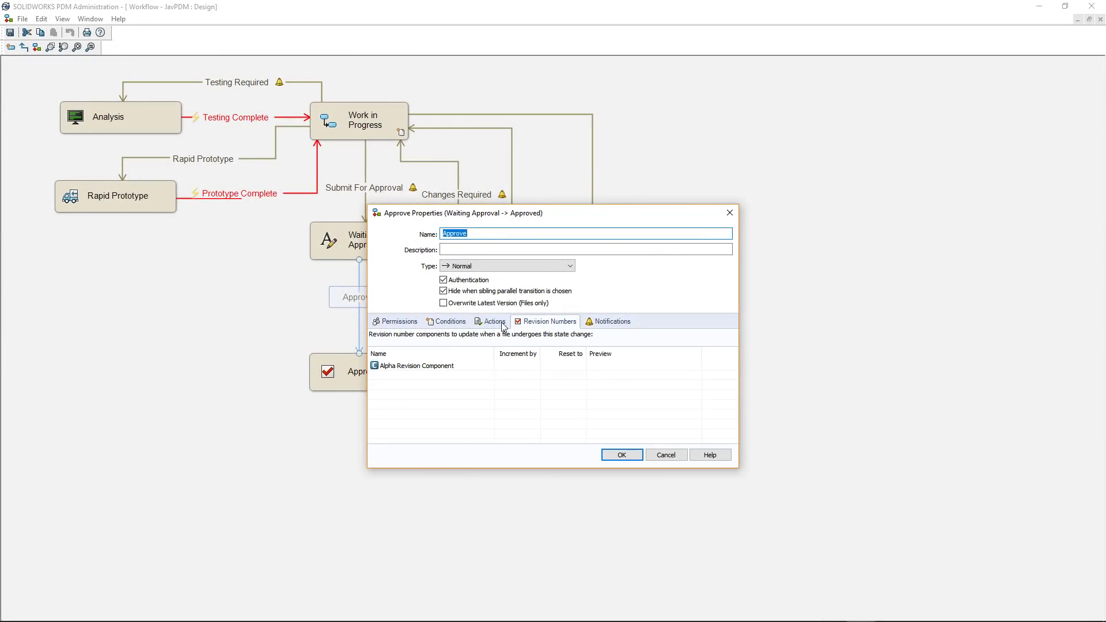
# - Review the Approve transition's actions, then close its properties back to the workflow
pyautogui.click(495, 322)
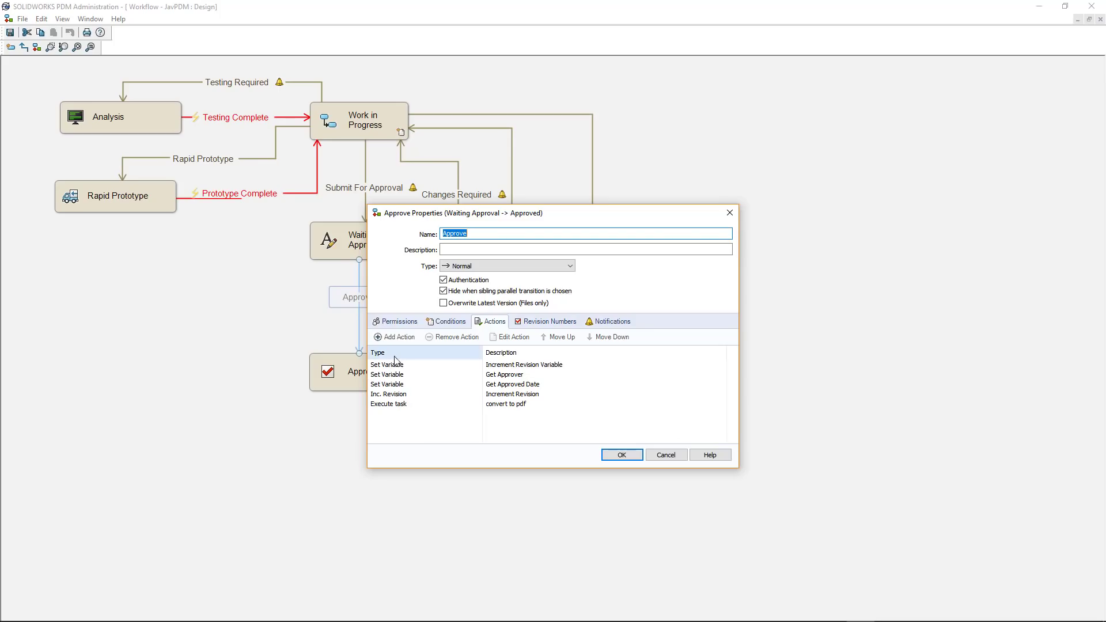
pyautogui.click(388, 404)
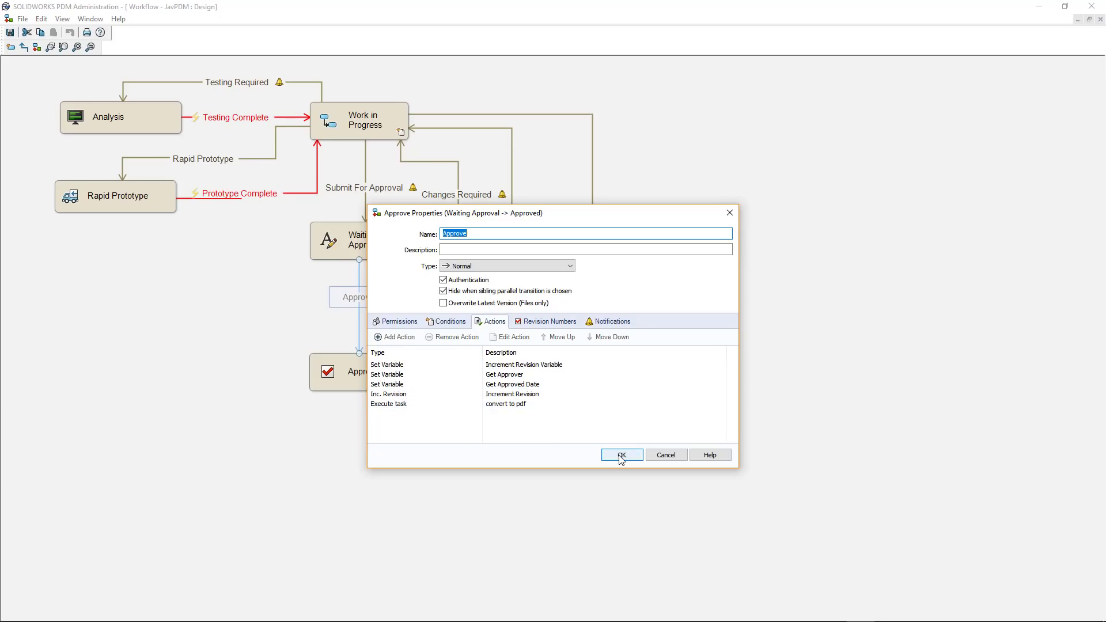
pyautogui.click(622, 455)
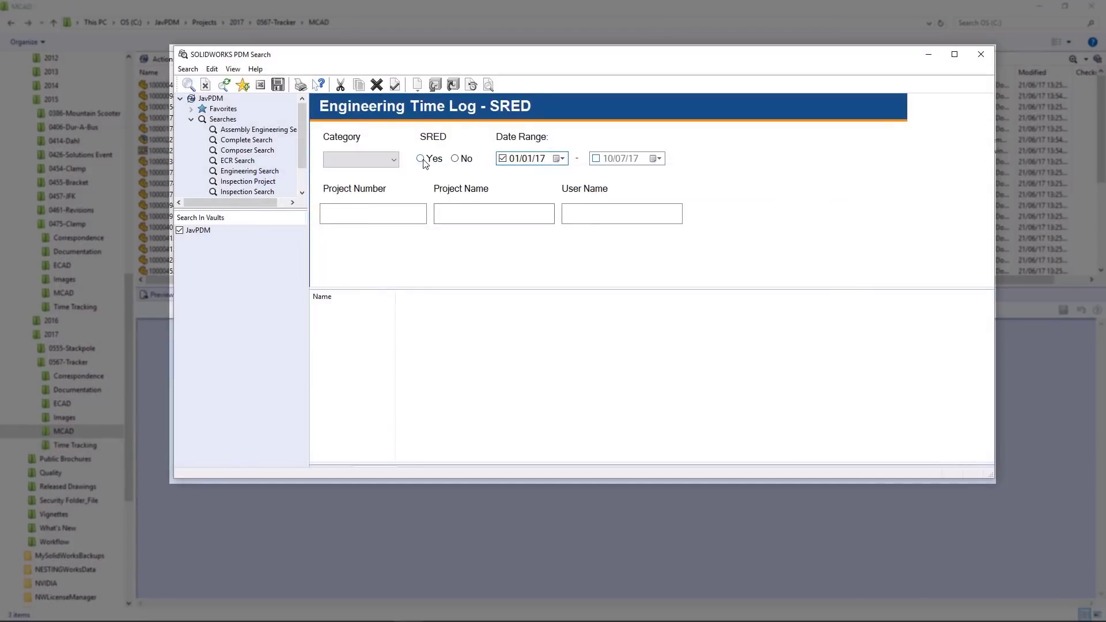
# - Set the SRED option to Yes on the Engineering Time Log - SRED search form
pyautogui.click(421, 158)
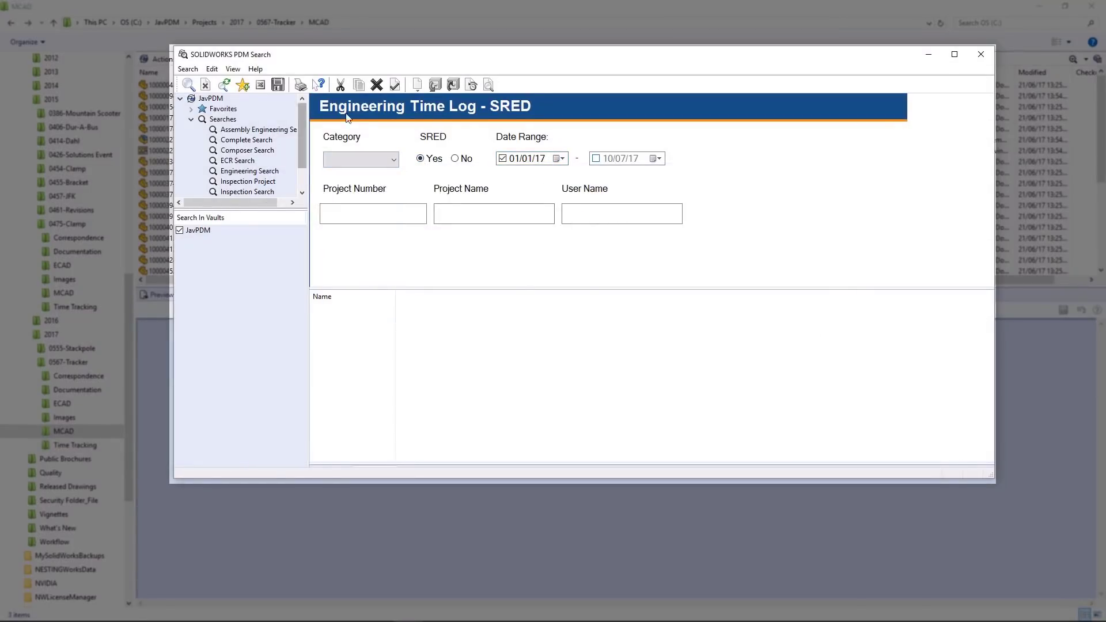